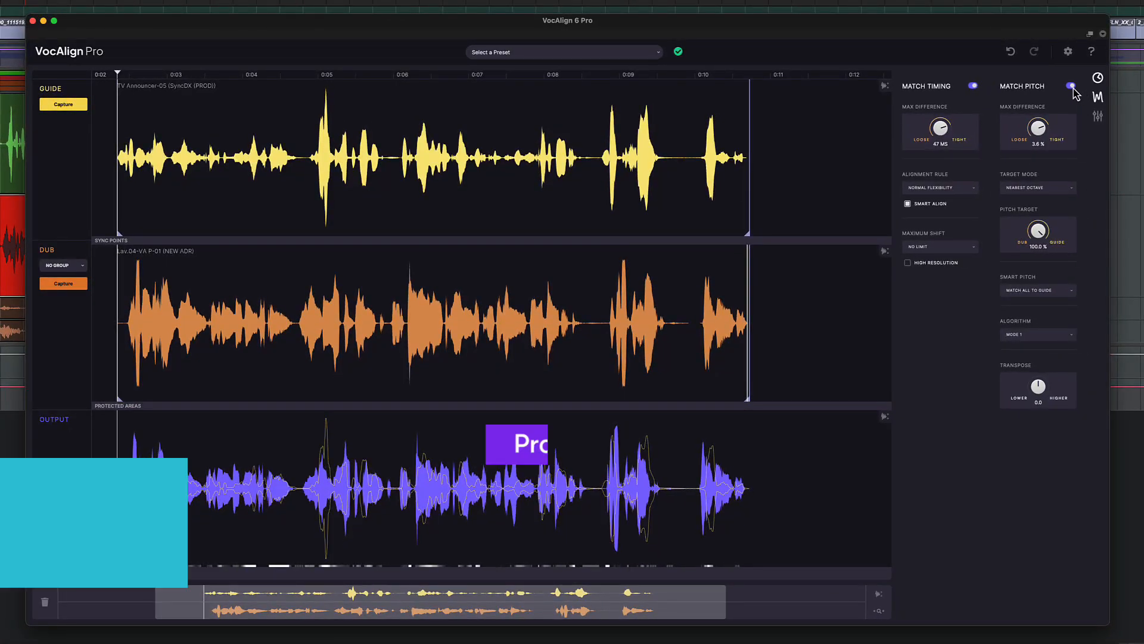
# Disable Match Pitch in VocAlign 6 Pro, keeping Match Timing active
pyautogui.click(1070, 85)
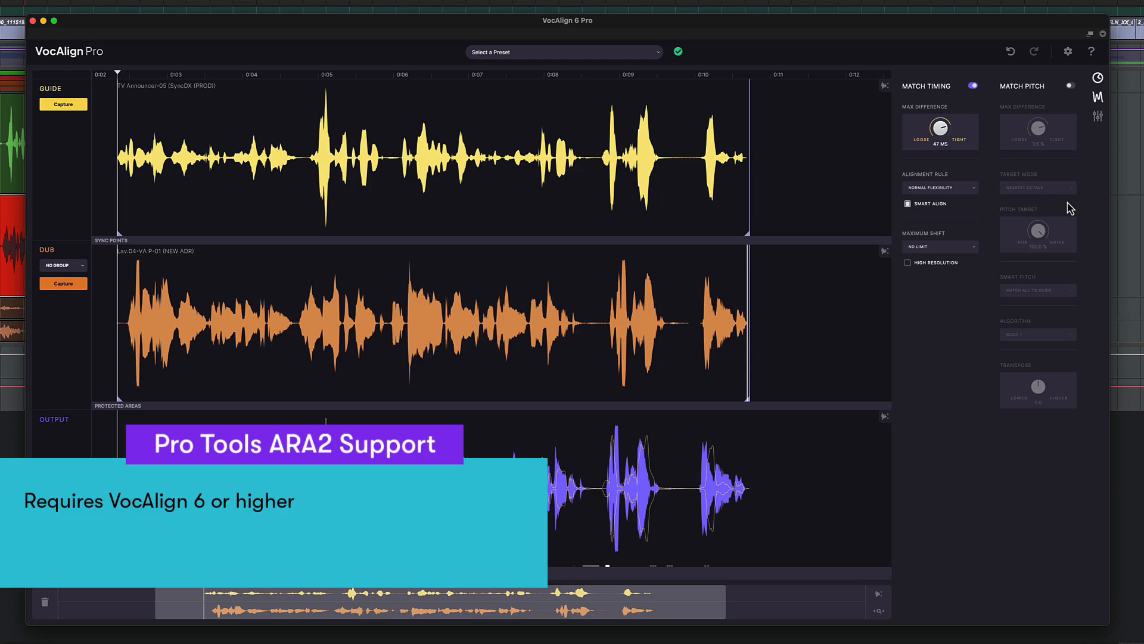
pyautogui.moveTo(1006, 248)
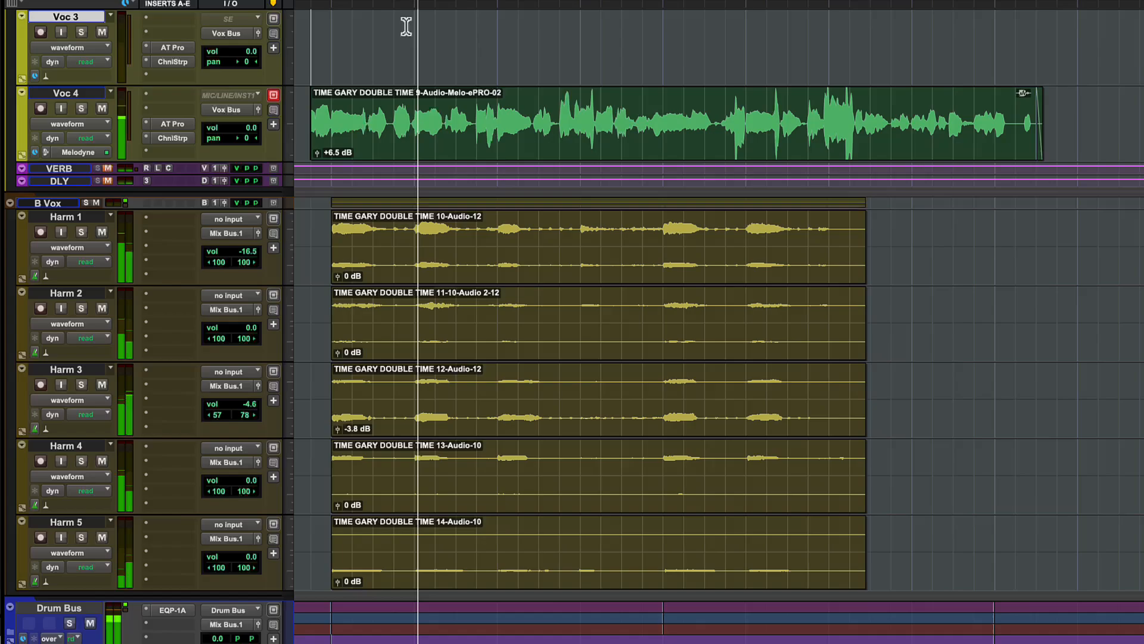
pyautogui.scroll(3)
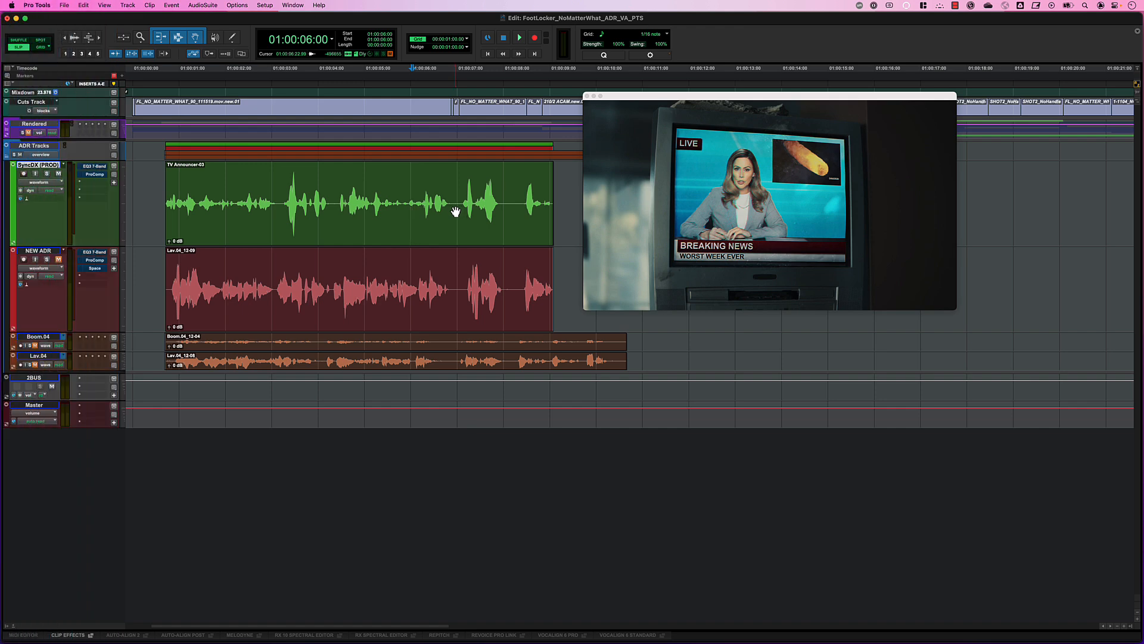
pyautogui.moveTo(327, 231)
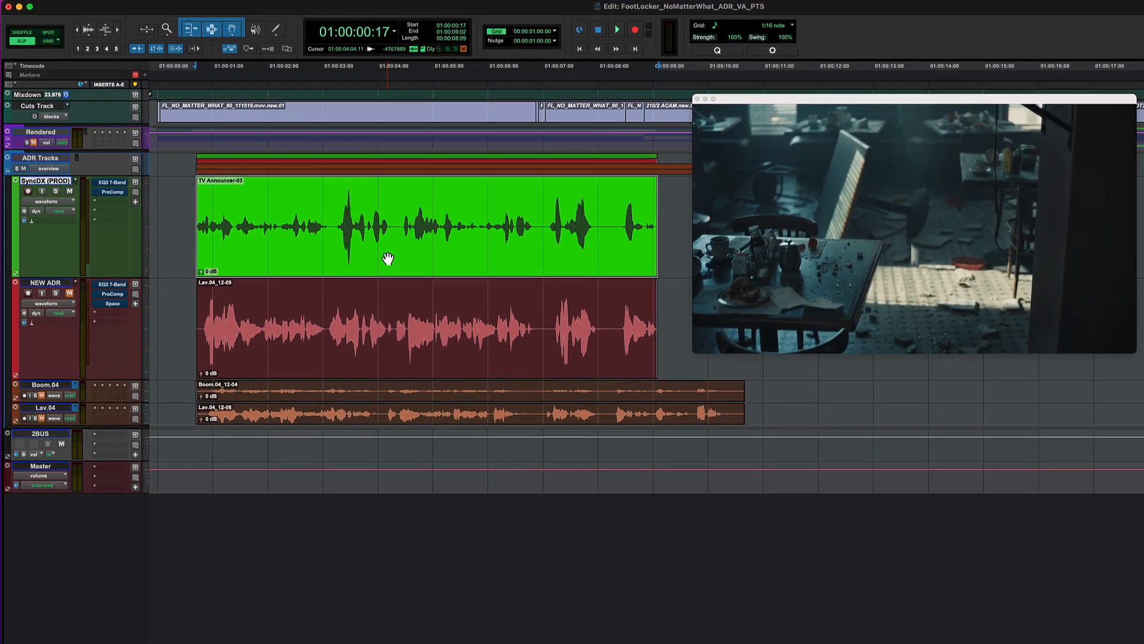
pyautogui.click(617, 30)
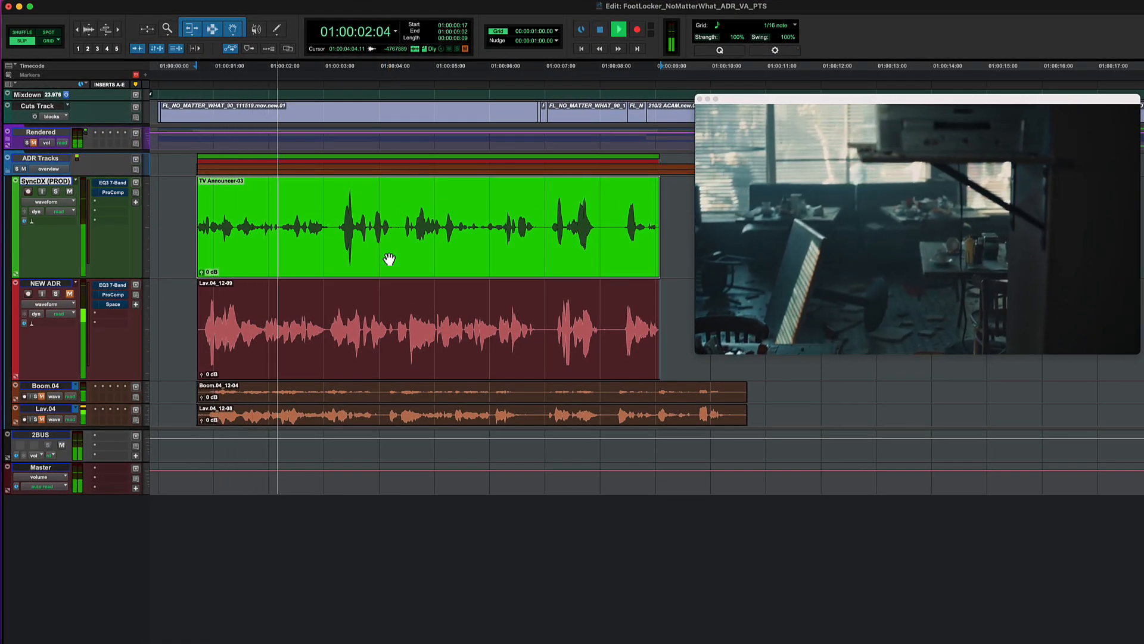
pyautogui.click(617, 29)
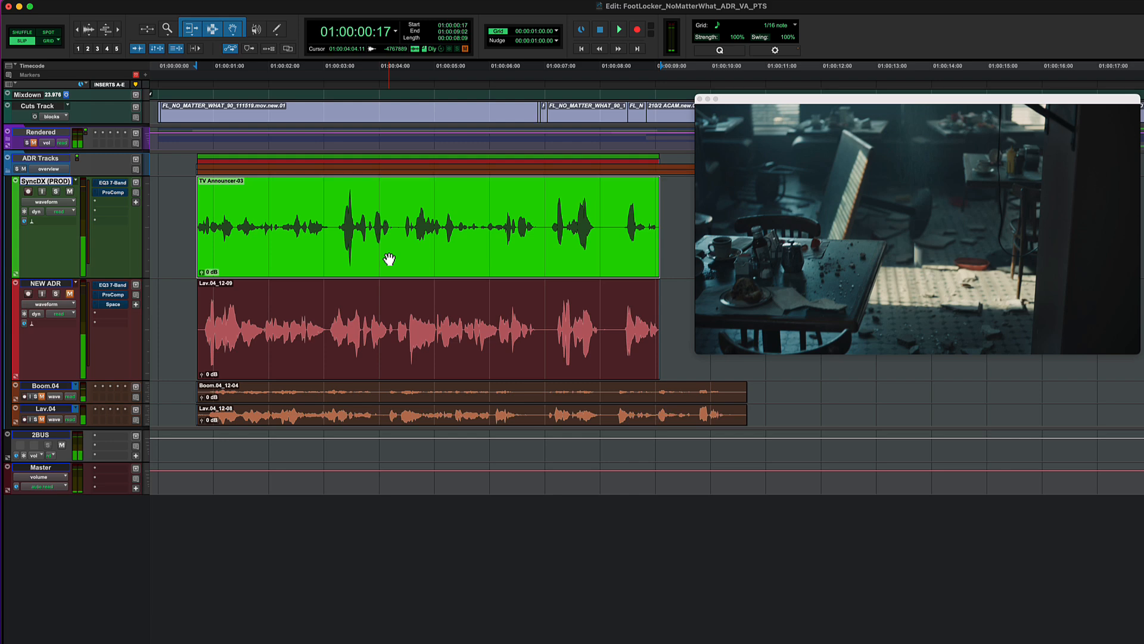
pyautogui.click(427, 328)
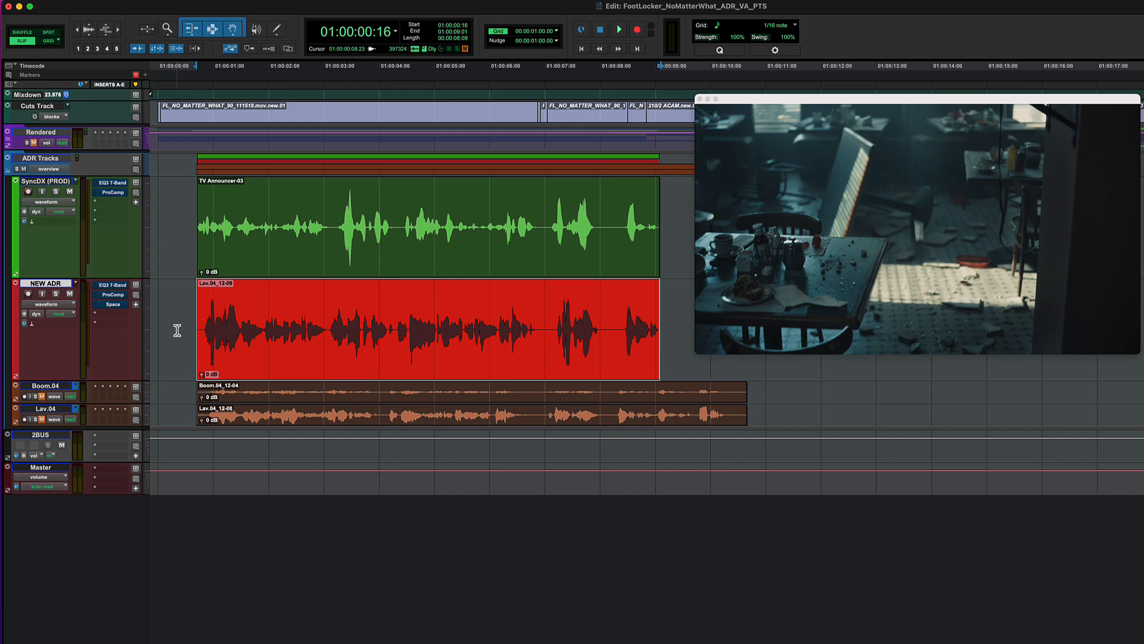
pyautogui.click(618, 29)
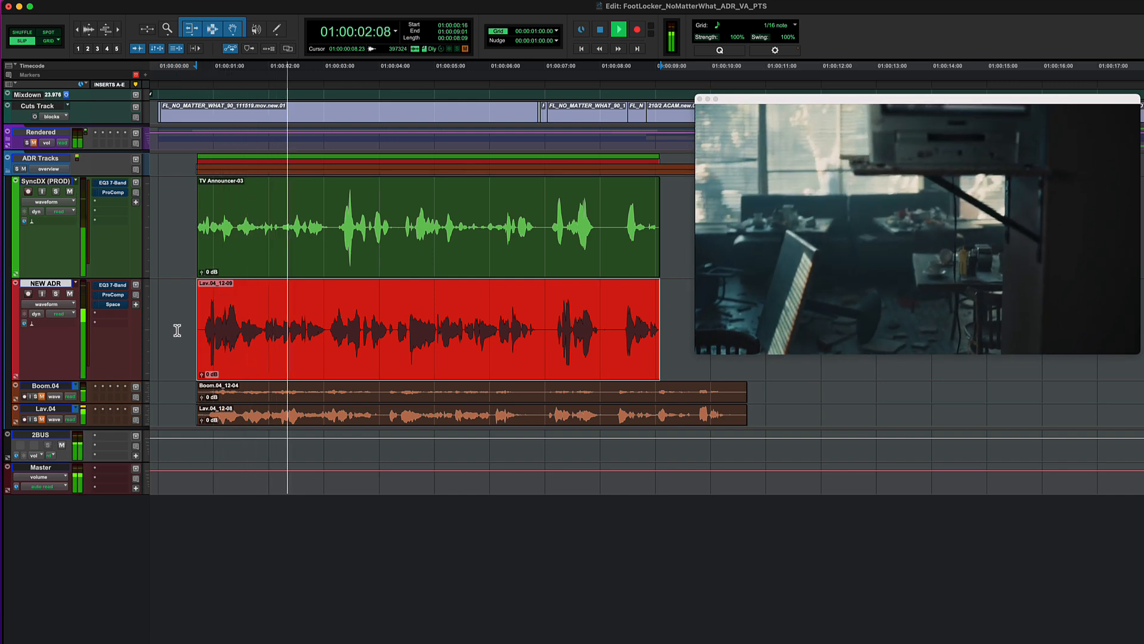
pyautogui.click(617, 29)
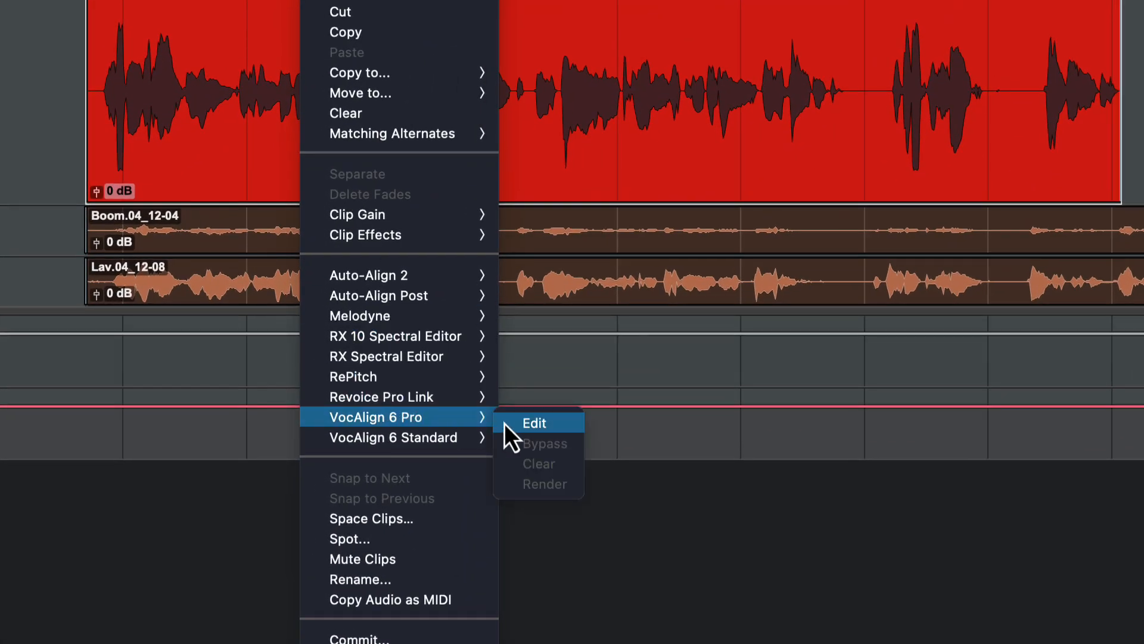
# Launch VocAlign 6 Pro > Edit from the NEW ADR clip's context menu
pyautogui.click(534, 423)
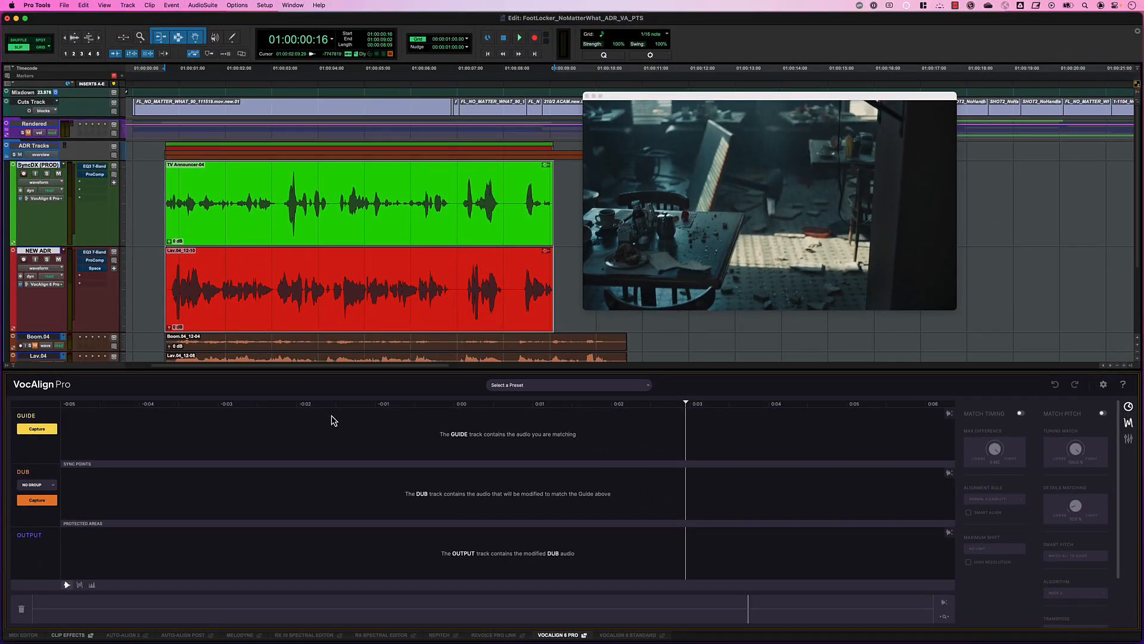
pyautogui.moveTo(462, 375)
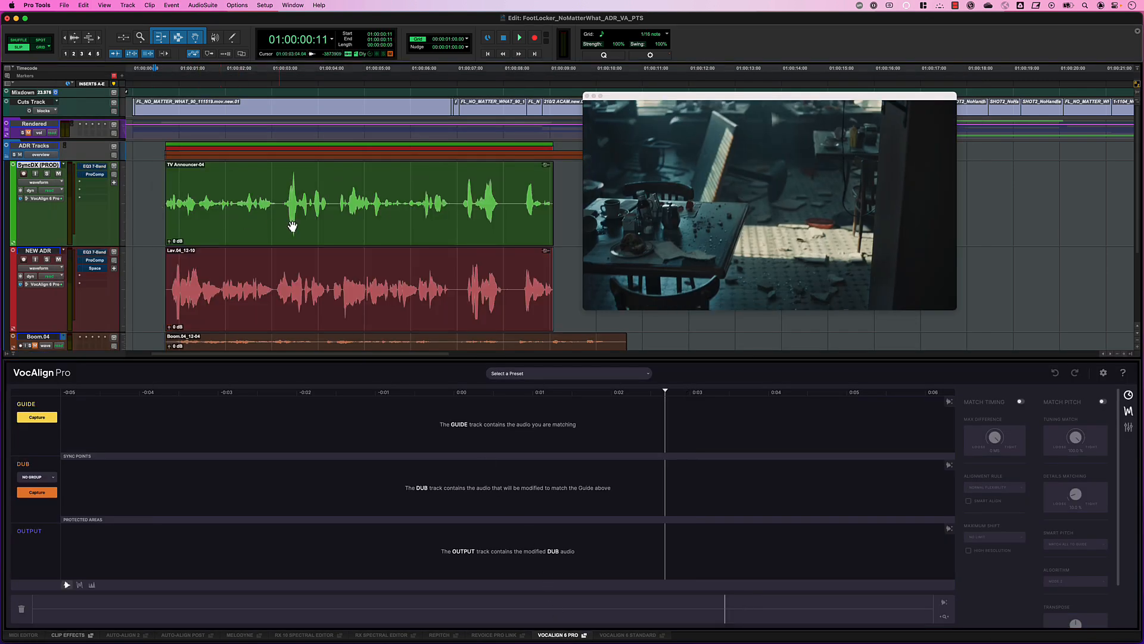
# Capture the SyncDX production clip as the guide and the NEW ADR clip as the dub
pyautogui.click(36, 417)
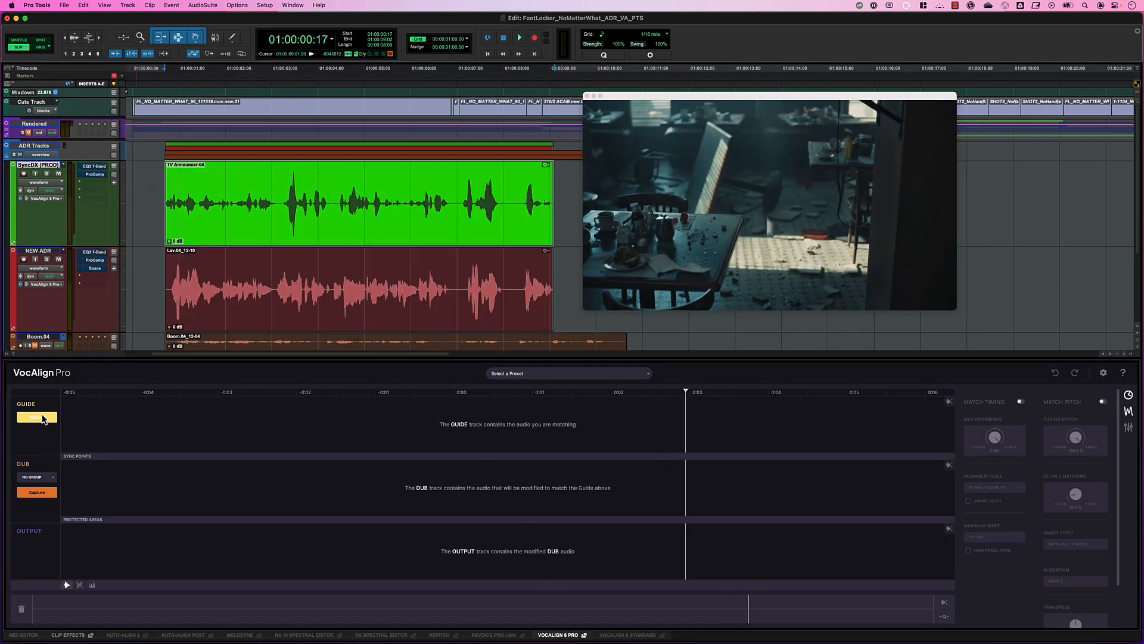
pyautogui.click(36, 417)
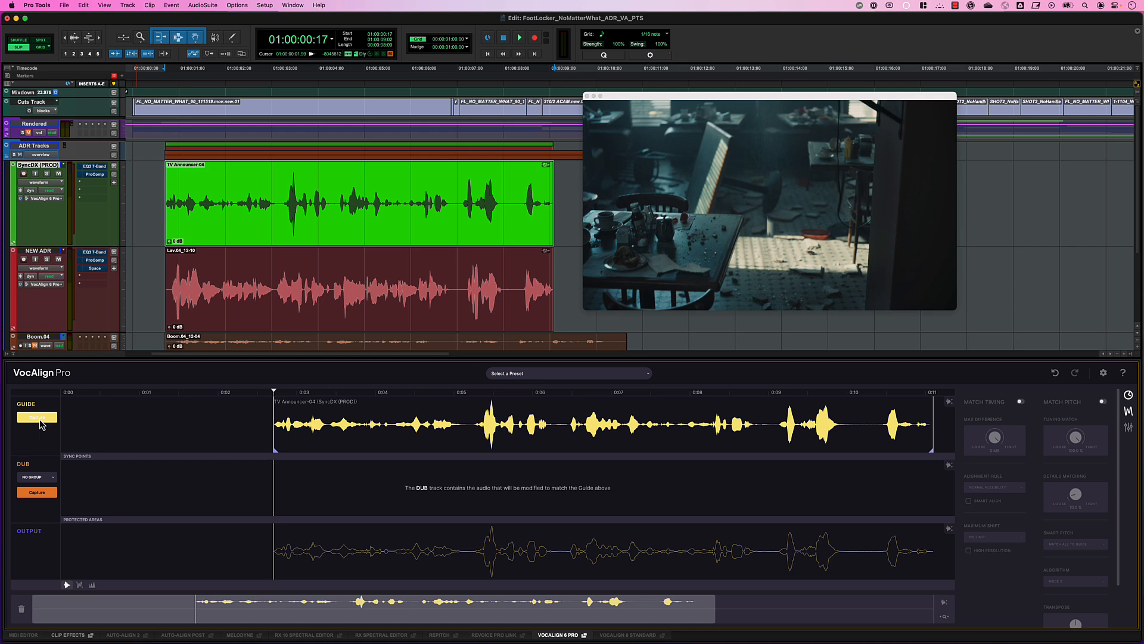
pyautogui.click(37, 416)
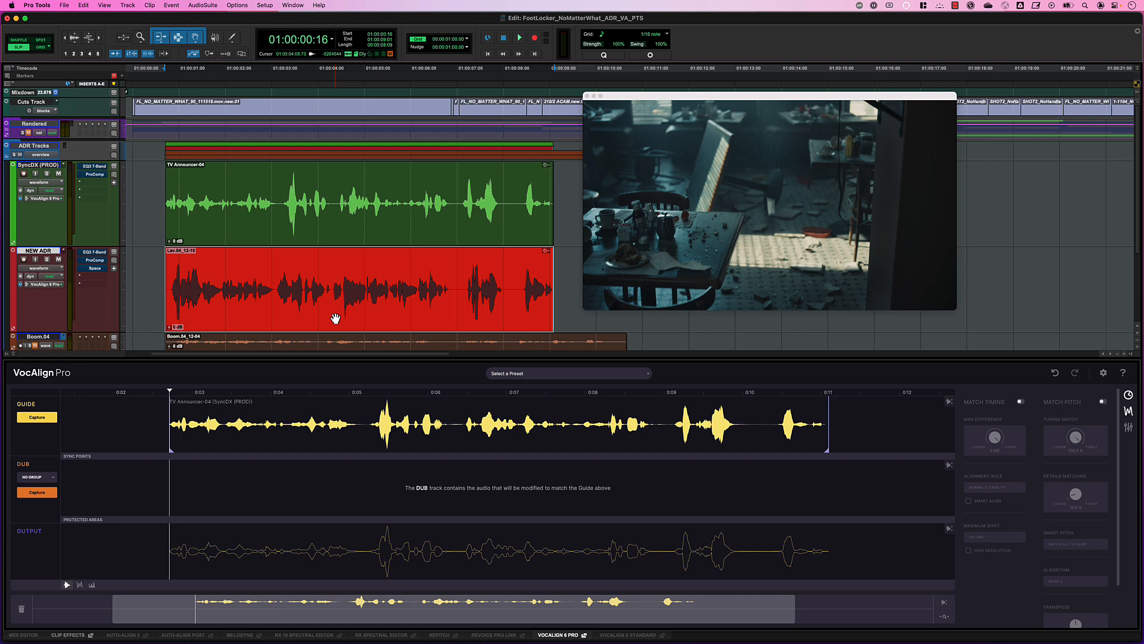
pyautogui.click(36, 492)
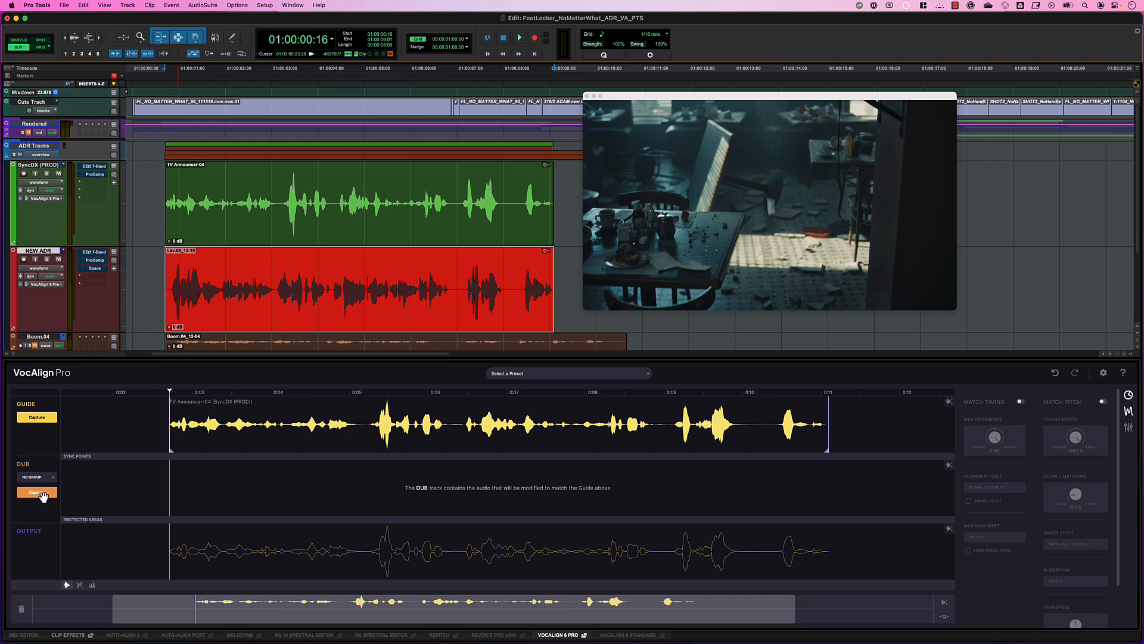
pyautogui.click(36, 491)
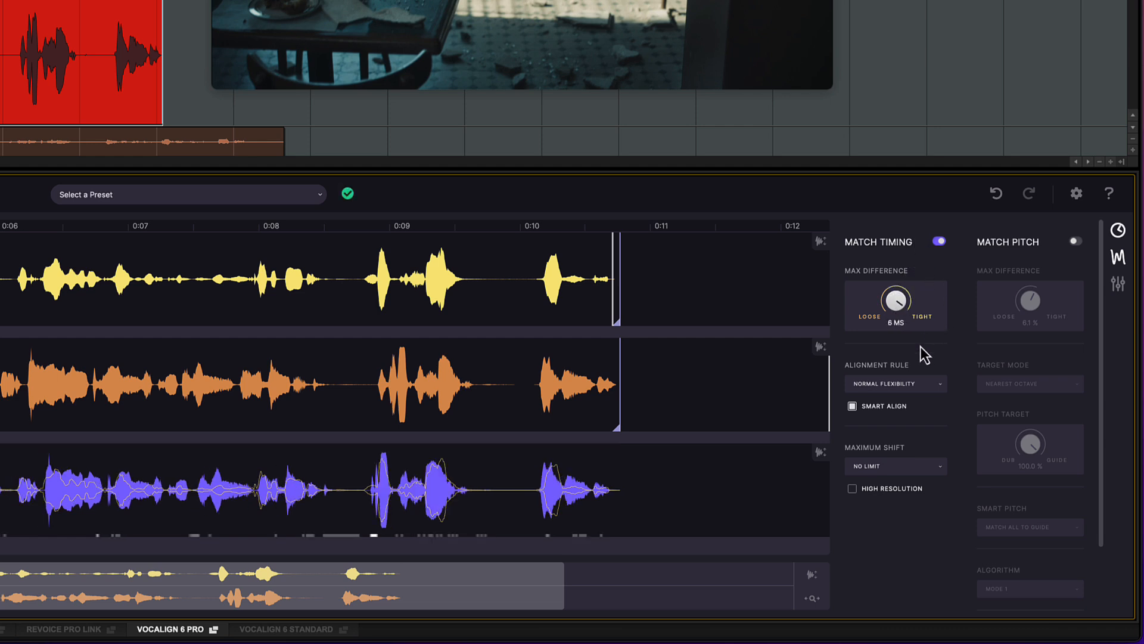
pyautogui.click(1074, 241)
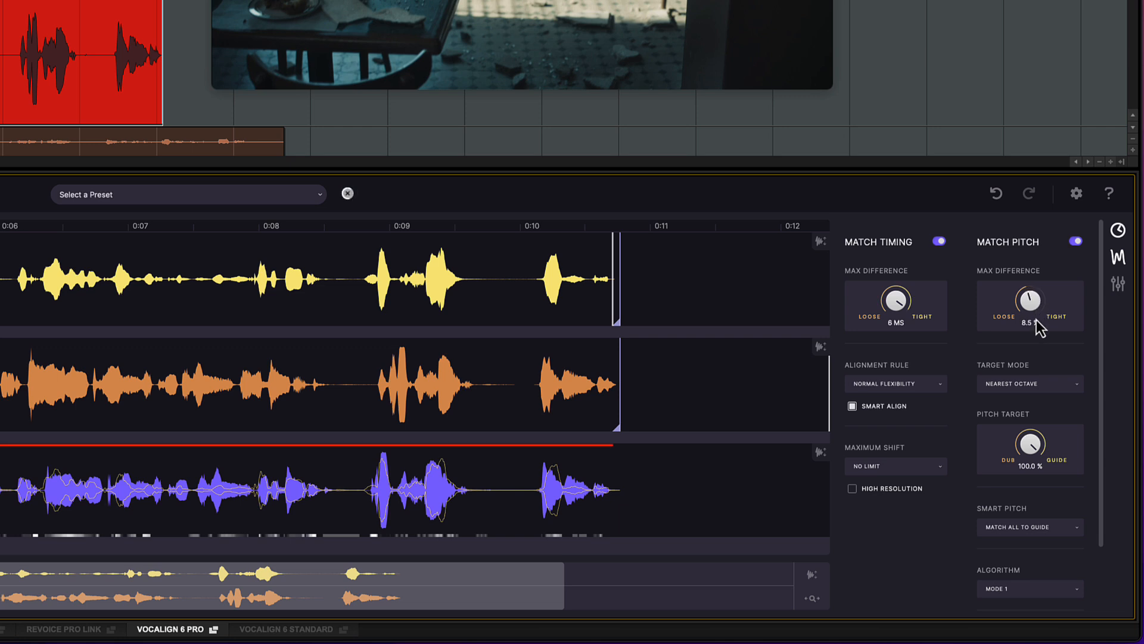
pyautogui.click(1075, 241)
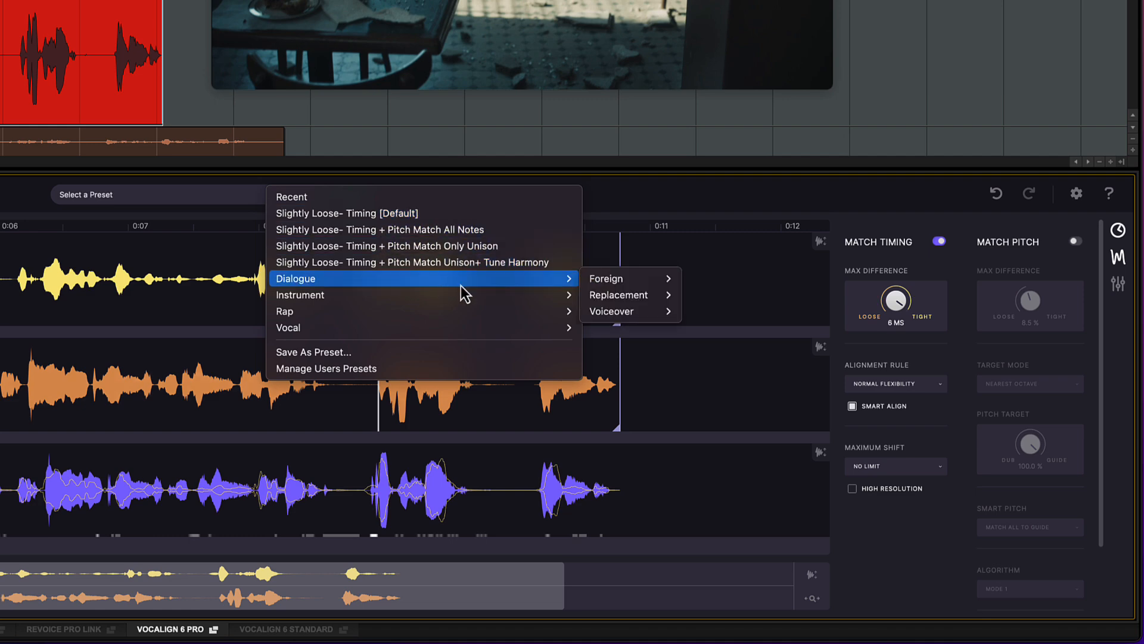
pyautogui.moveTo(551, 328)
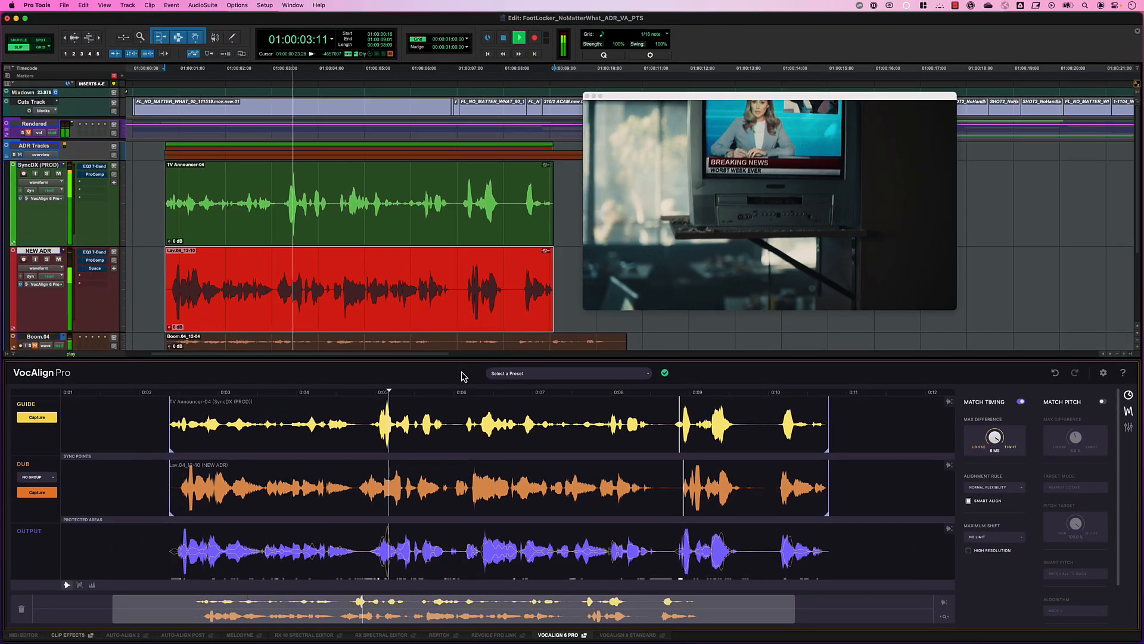
# Audition the aligned ADR against picture, muting the SyncDX (PROD) track between plays
pyautogui.click(518, 37)
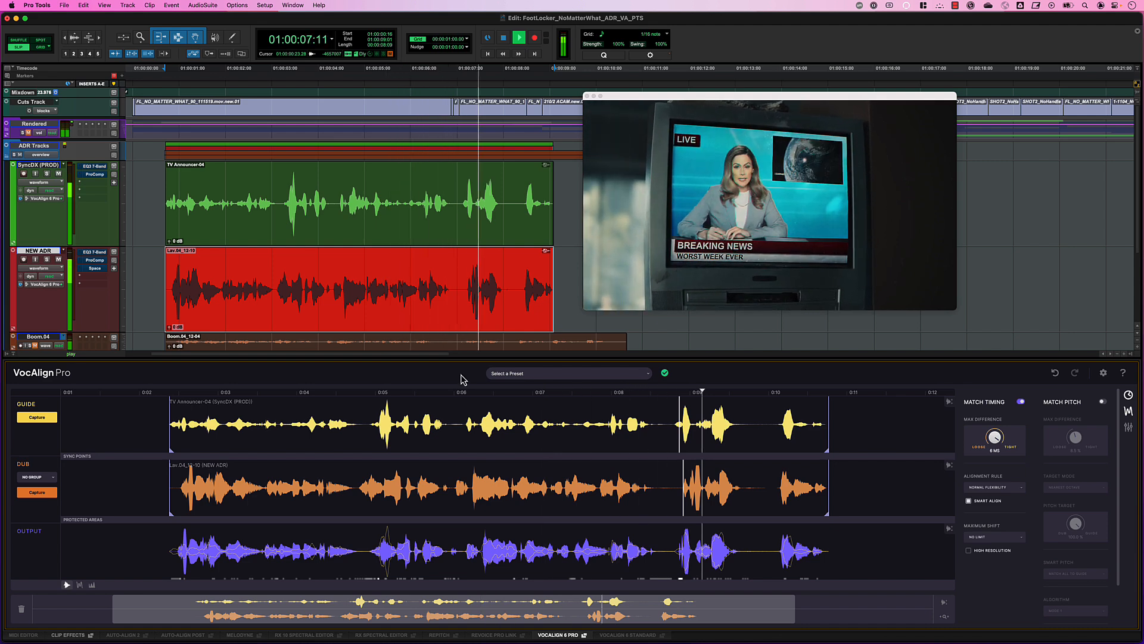
pyautogui.click(518, 37)
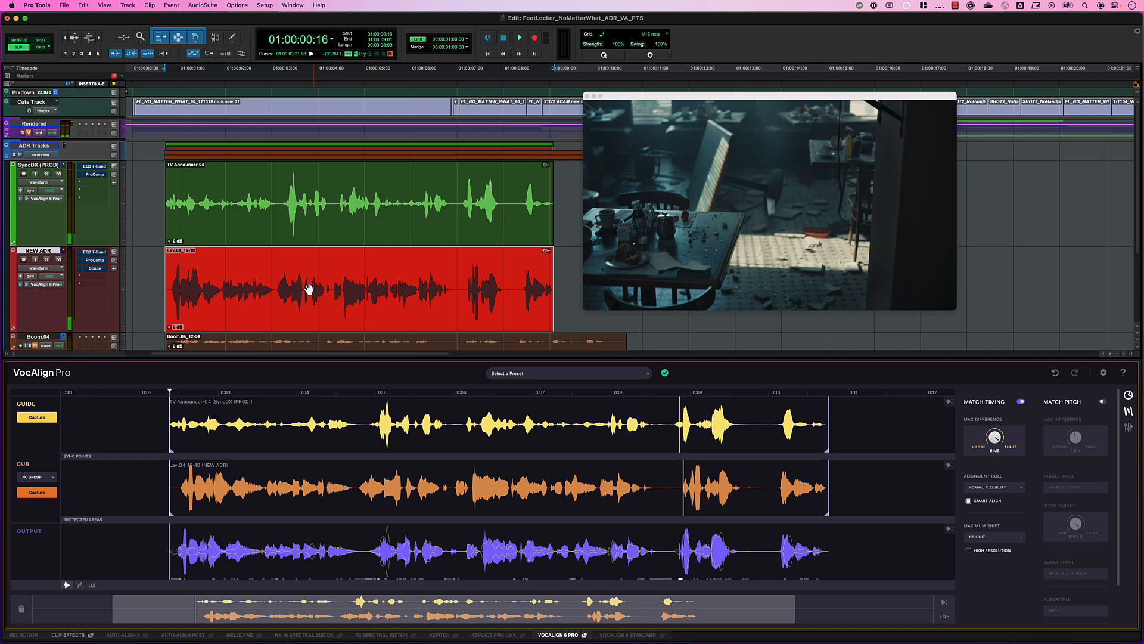
pyautogui.rightClick(309, 288)
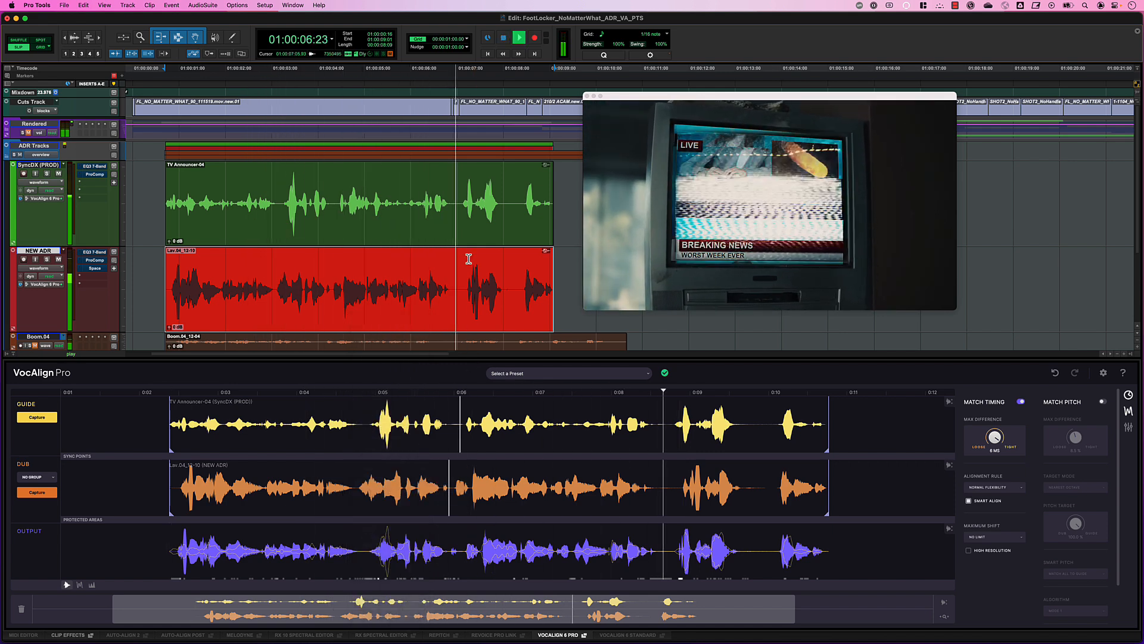
pyautogui.click(518, 37)
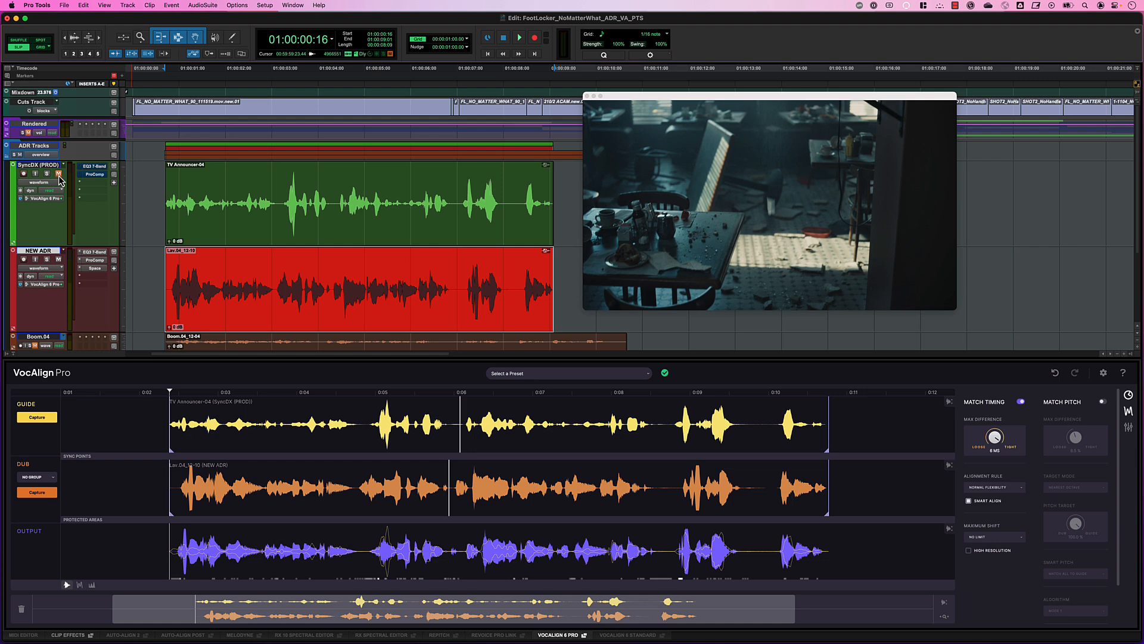
pyautogui.click(518, 37)
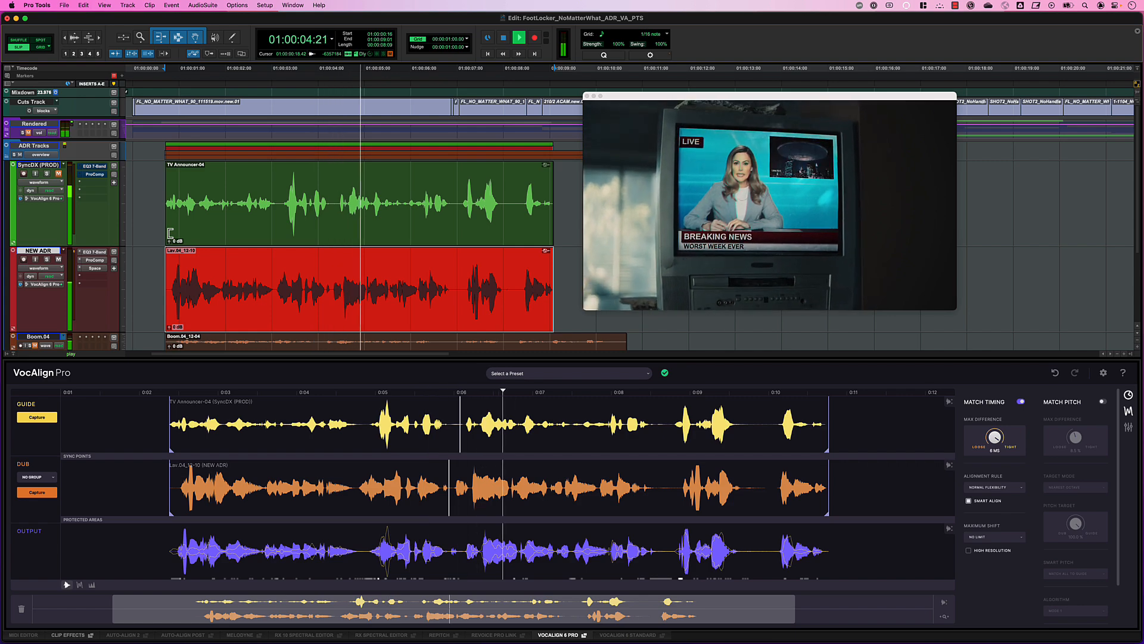
pyautogui.click(518, 37)
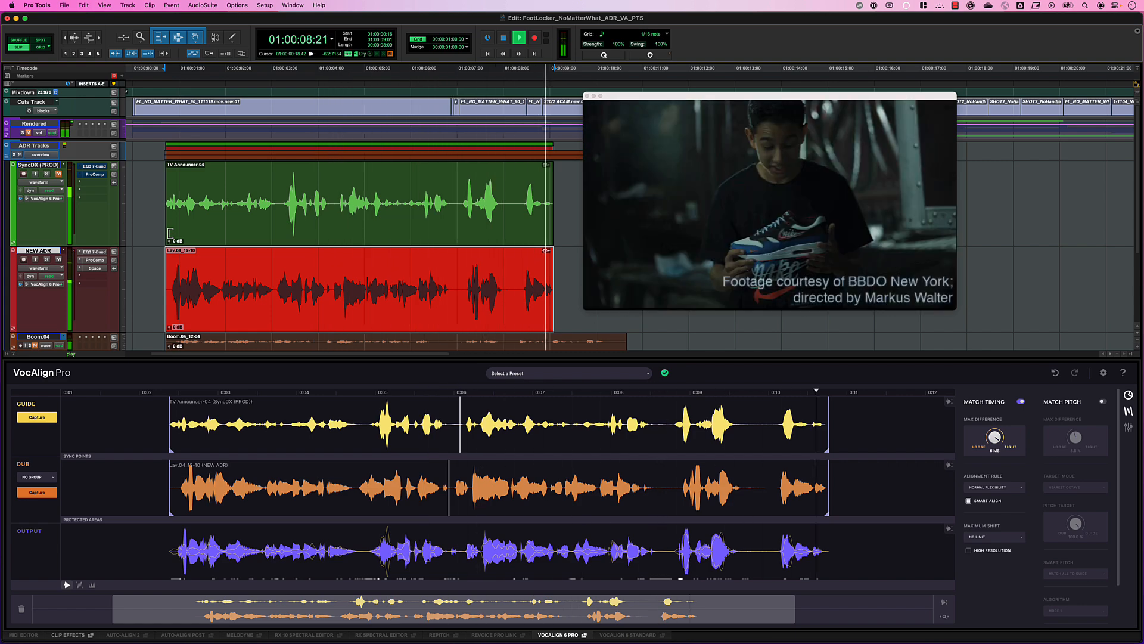
pyautogui.click(518, 38)
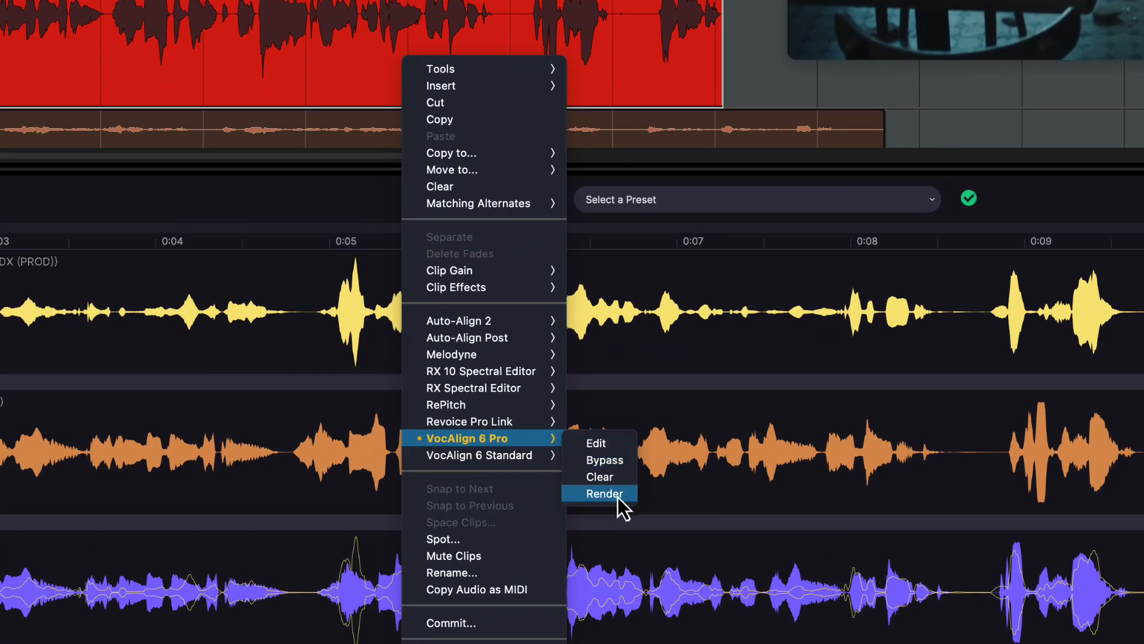
pyautogui.moveTo(618, 512)
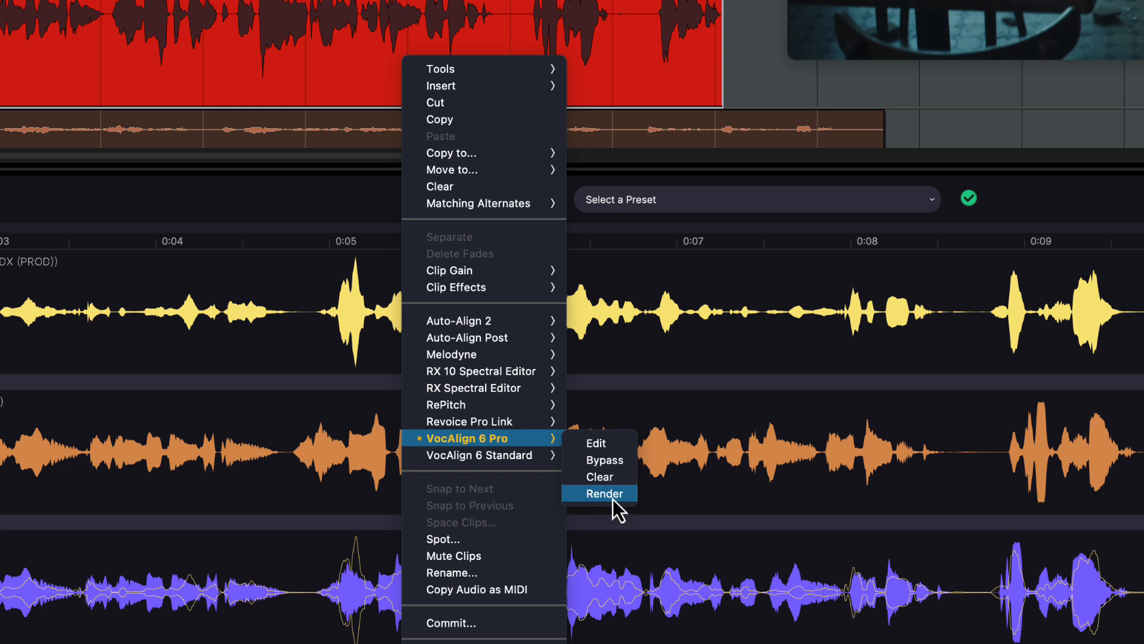
pyautogui.moveTo(619, 484)
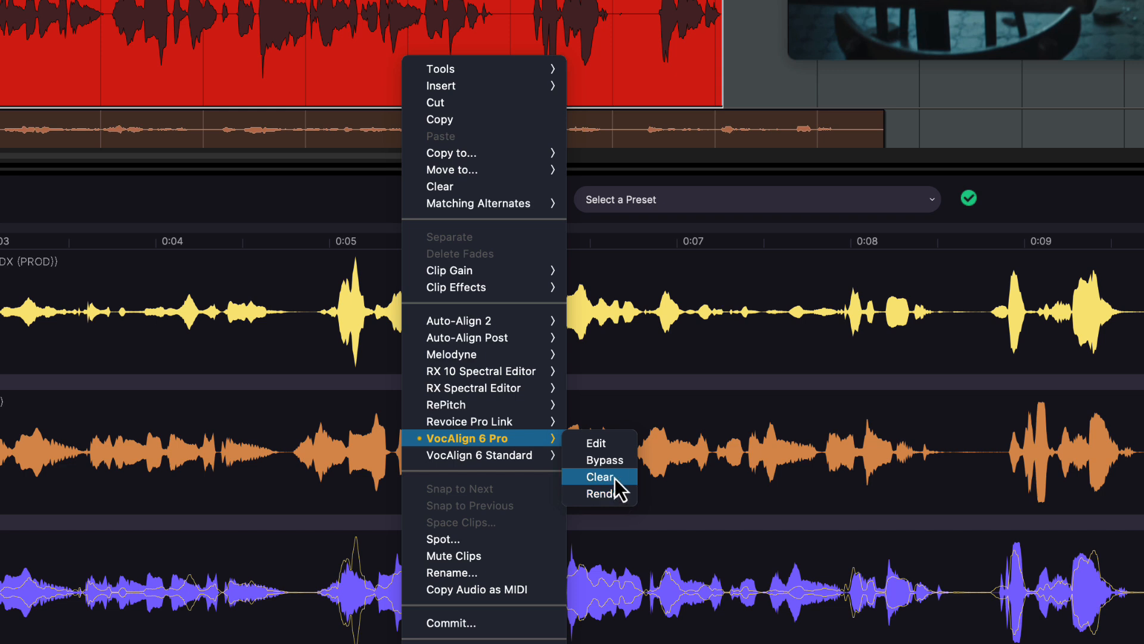
pyautogui.click(600, 476)
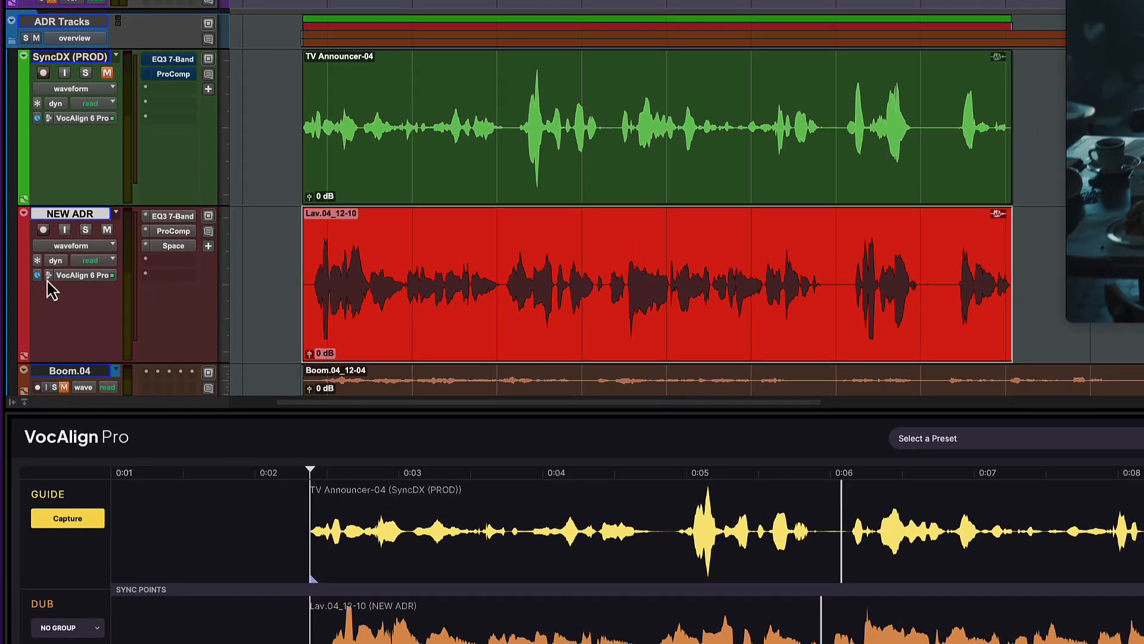
# Set the NEW ADR track's Elastic/ARA processing to None and commit the aligned clip
pyautogui.click(85, 275)
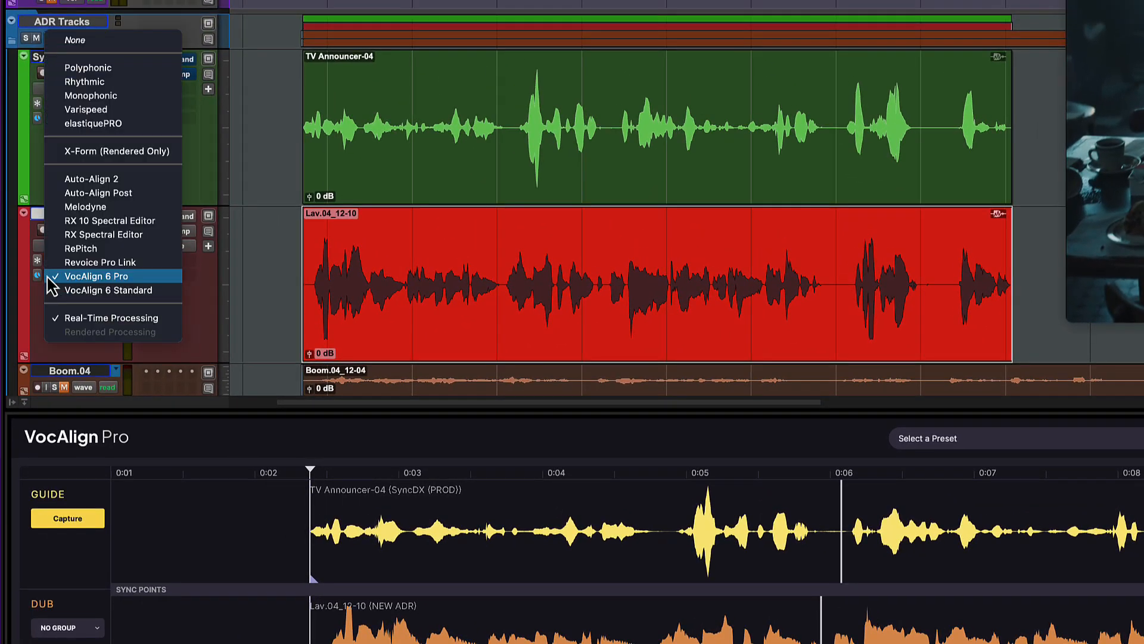
pyautogui.moveTo(113, 40)
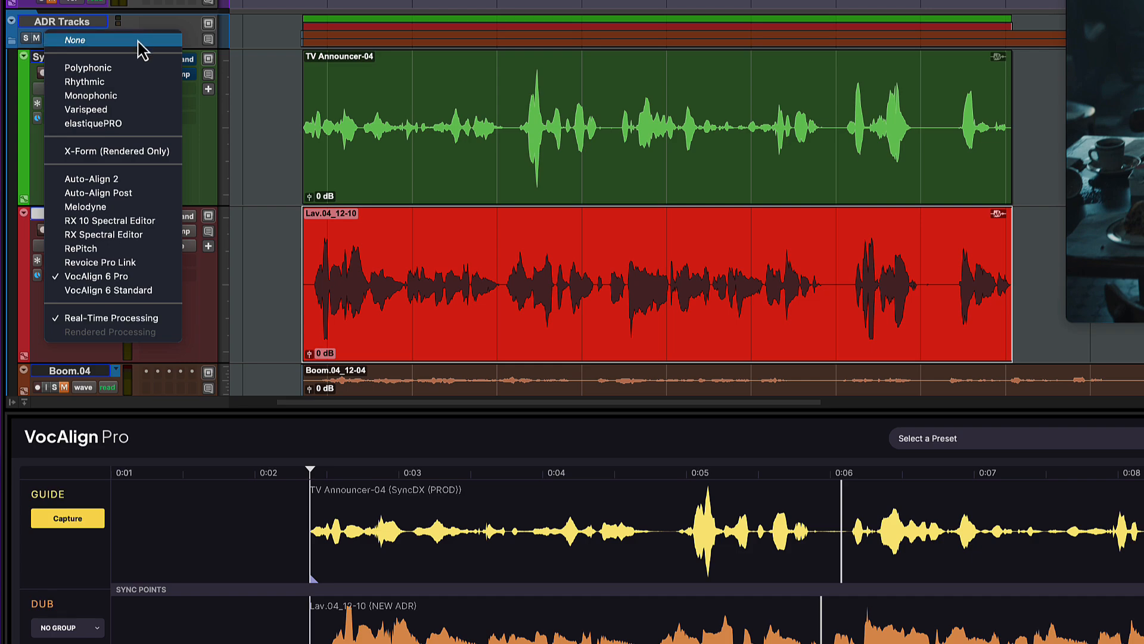
pyautogui.click(76, 40)
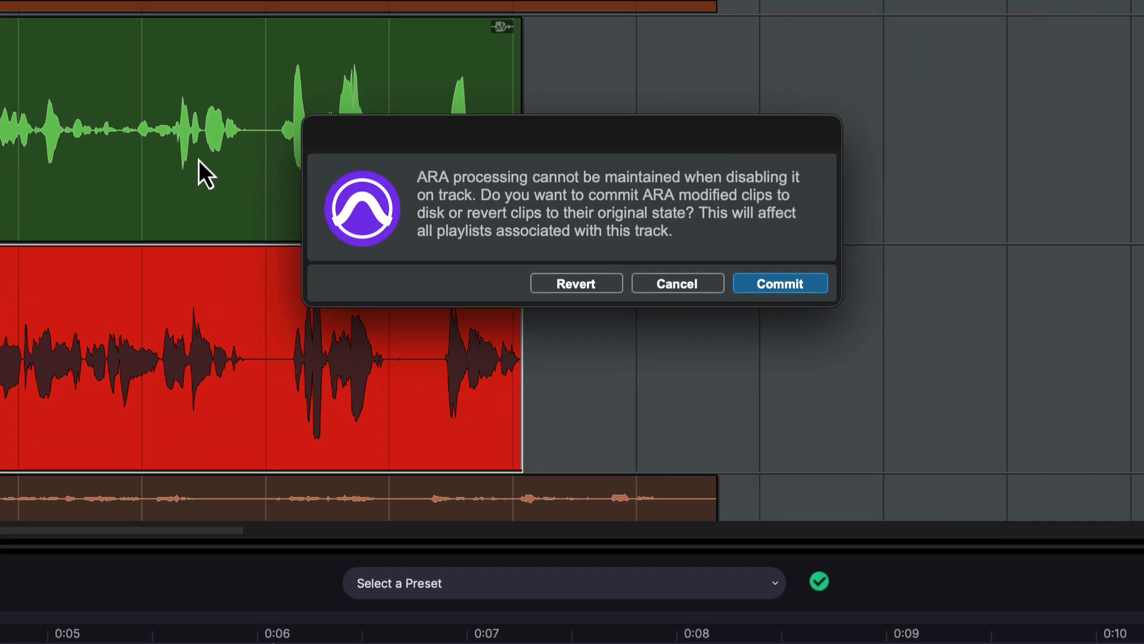
pyautogui.click(779, 283)
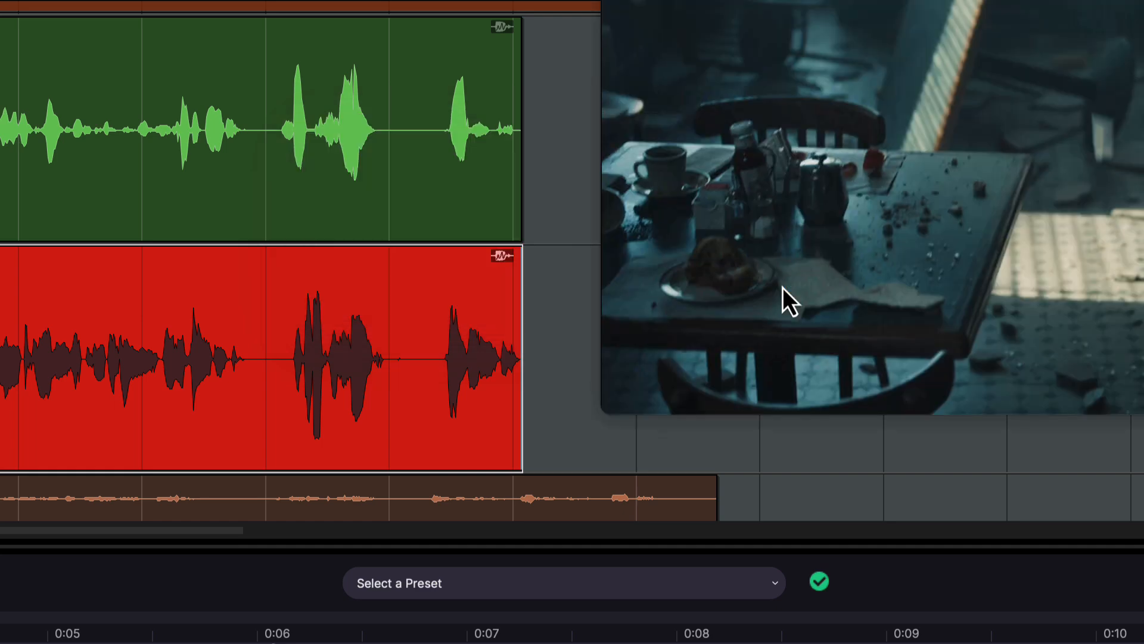
pyautogui.click(819, 581)
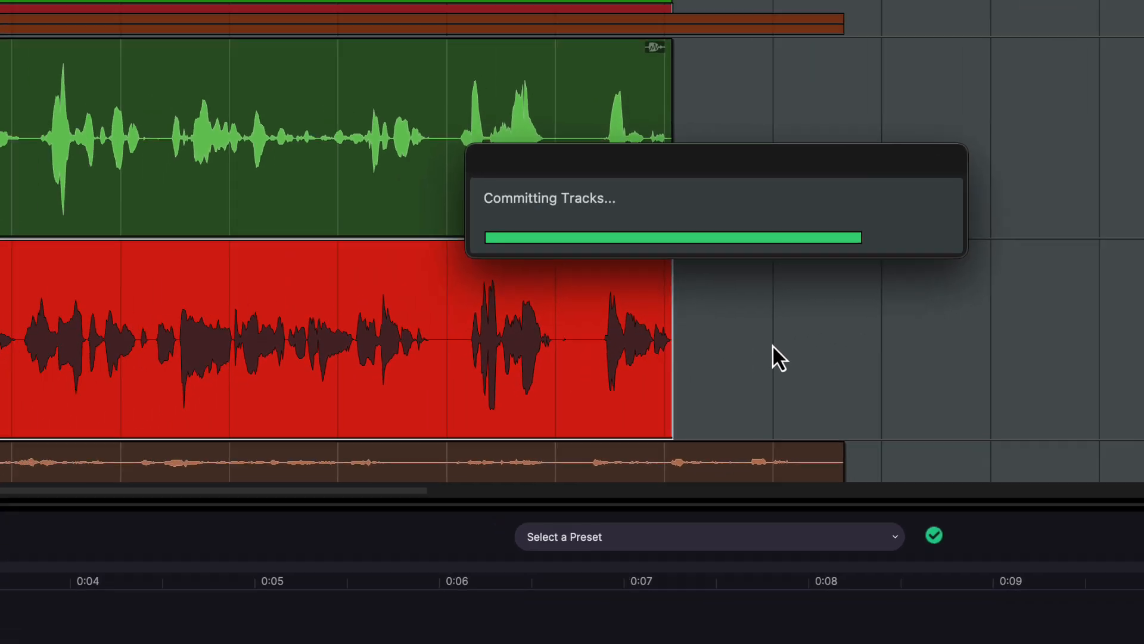